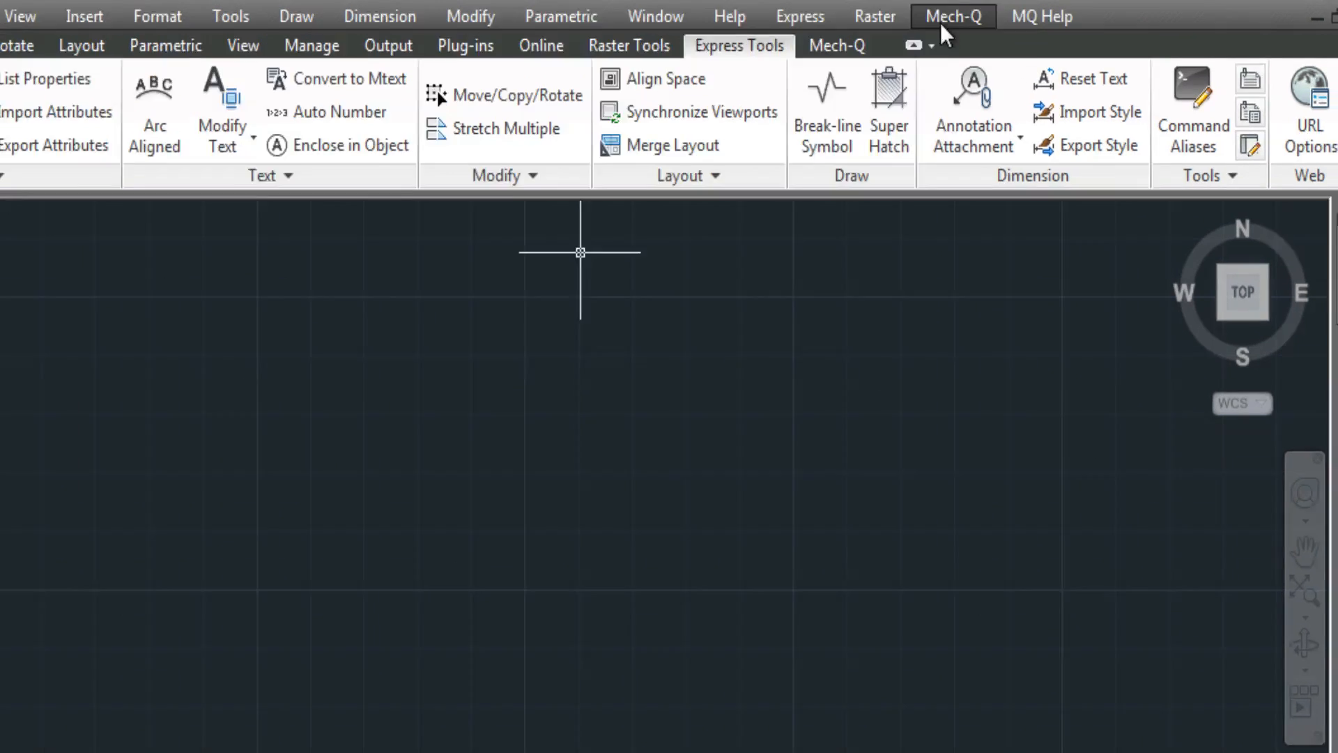
- Open Mech-Q's P&ID symbol library from the Piping menu
left_click(953, 15)
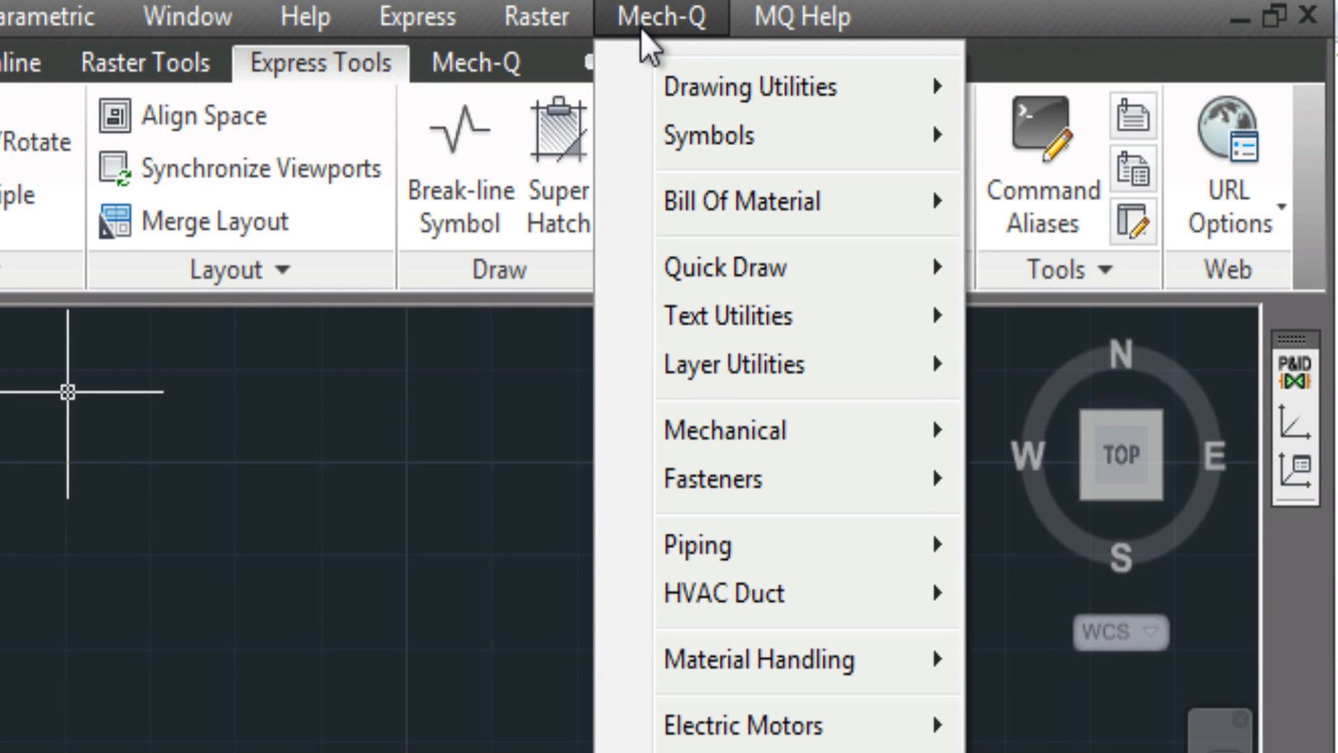
mouse_move(696, 545)
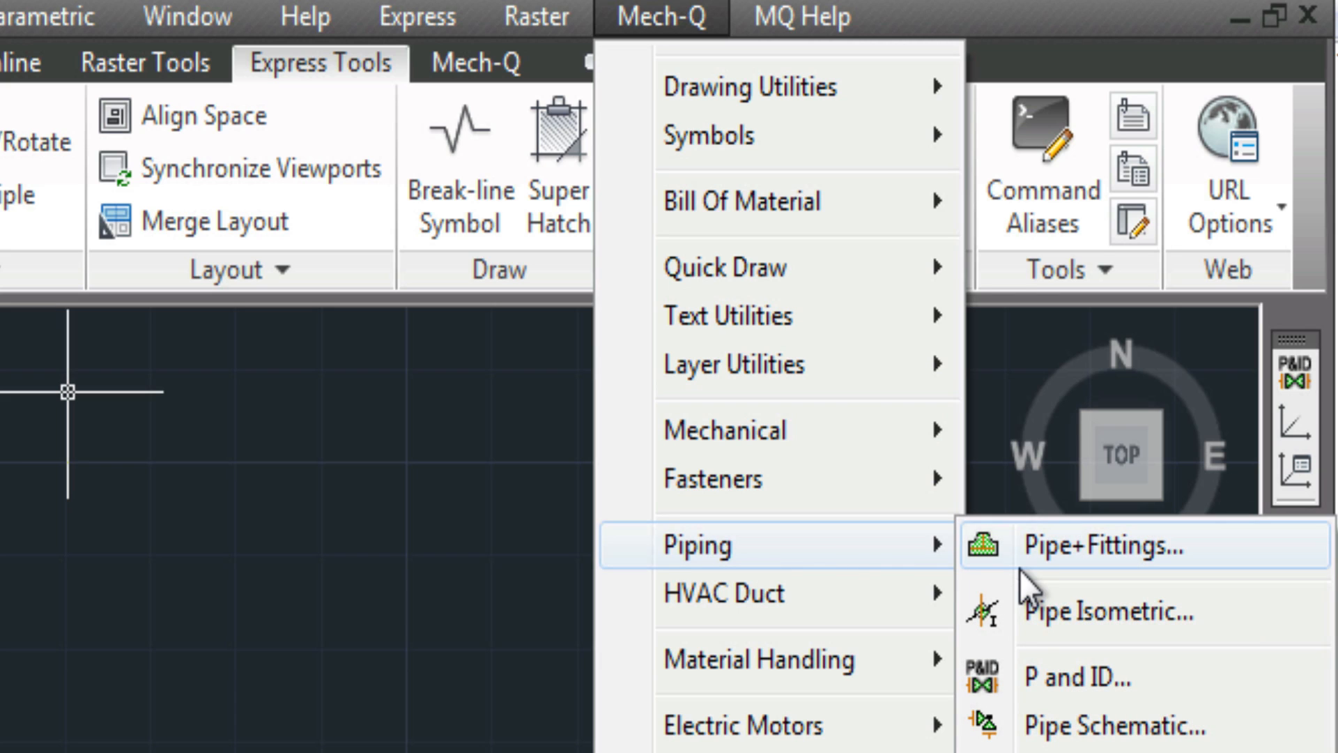
left_click(1083, 678)
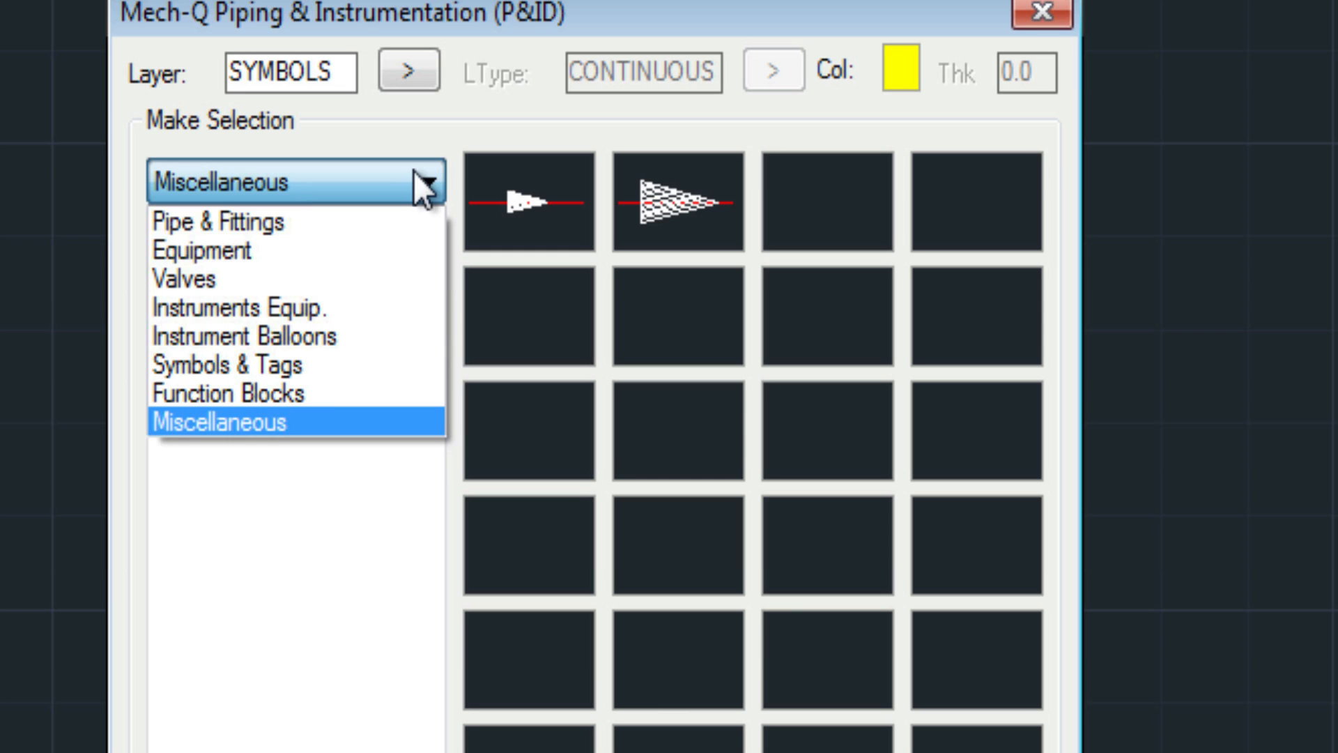
- Place a vertical vessel from the Equipment symbols by its corner points
left_click(202, 250)
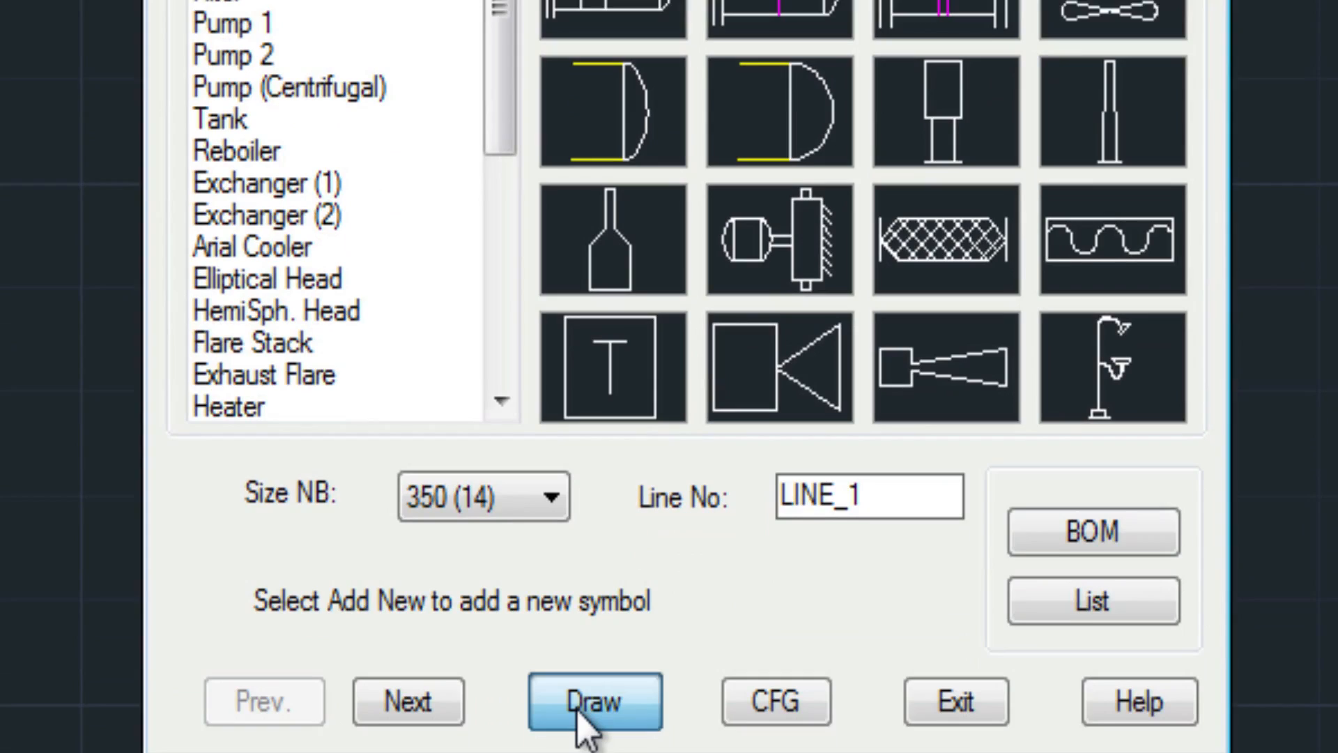
left_click(594, 701)
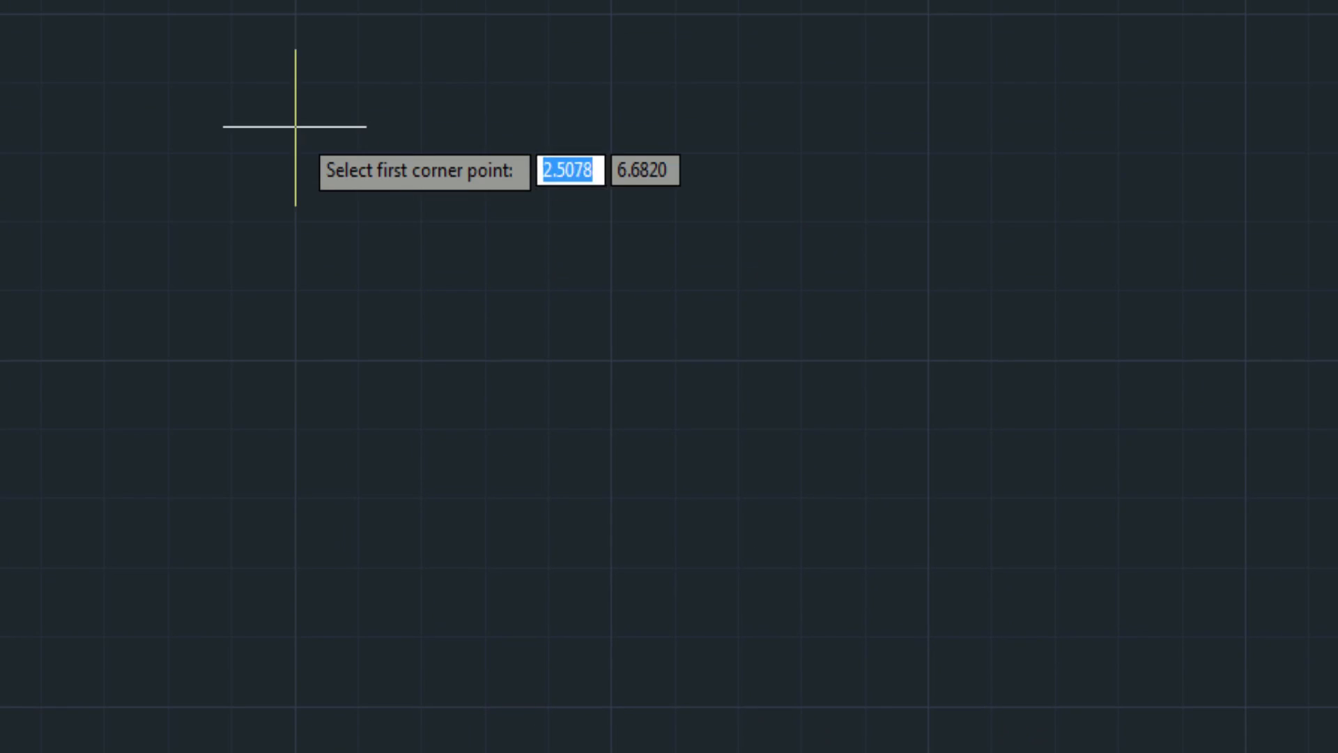
left_click(294, 128)
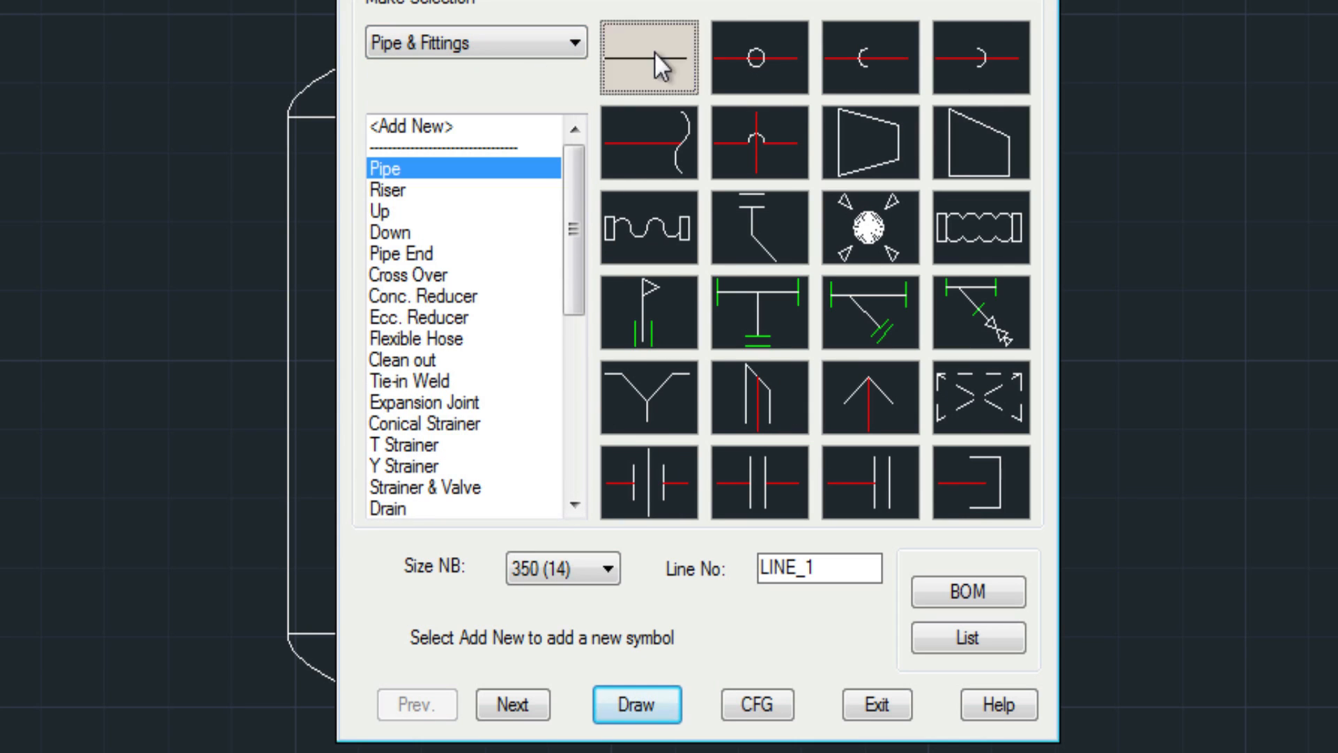
- Draw plain pipe LINE_1 from the vessel, turning downward
left_click(635, 704)
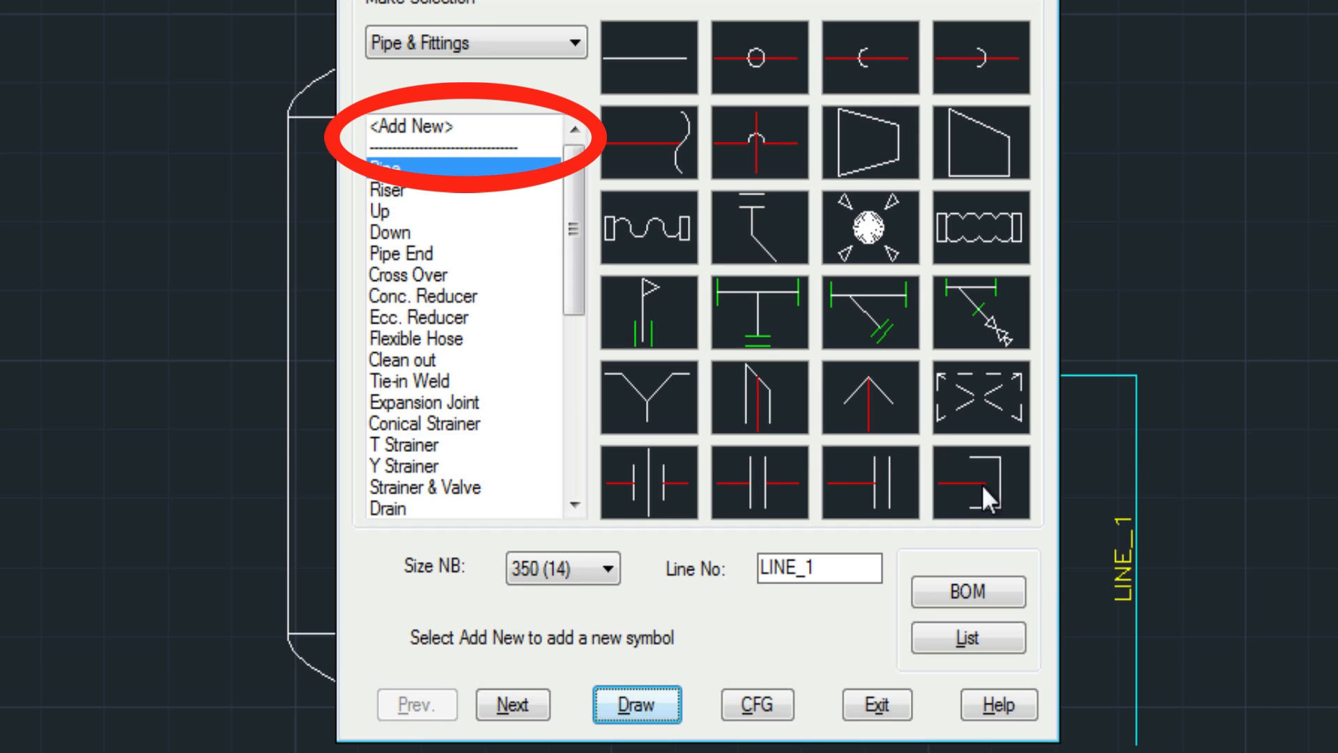
mouse_move(602, 149)
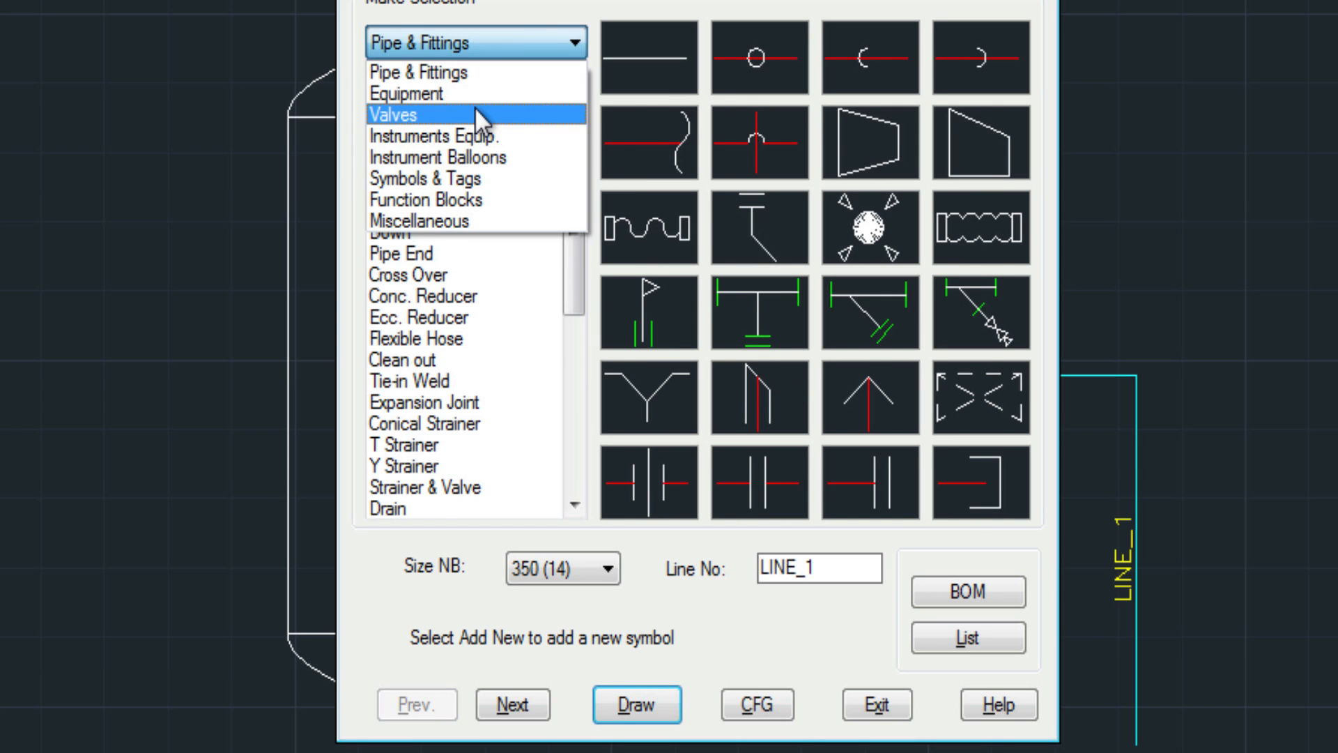
- Place a Control Valve on the horizontal LINE_1 run, tagged 2001 without a leader
left_click(393, 114)
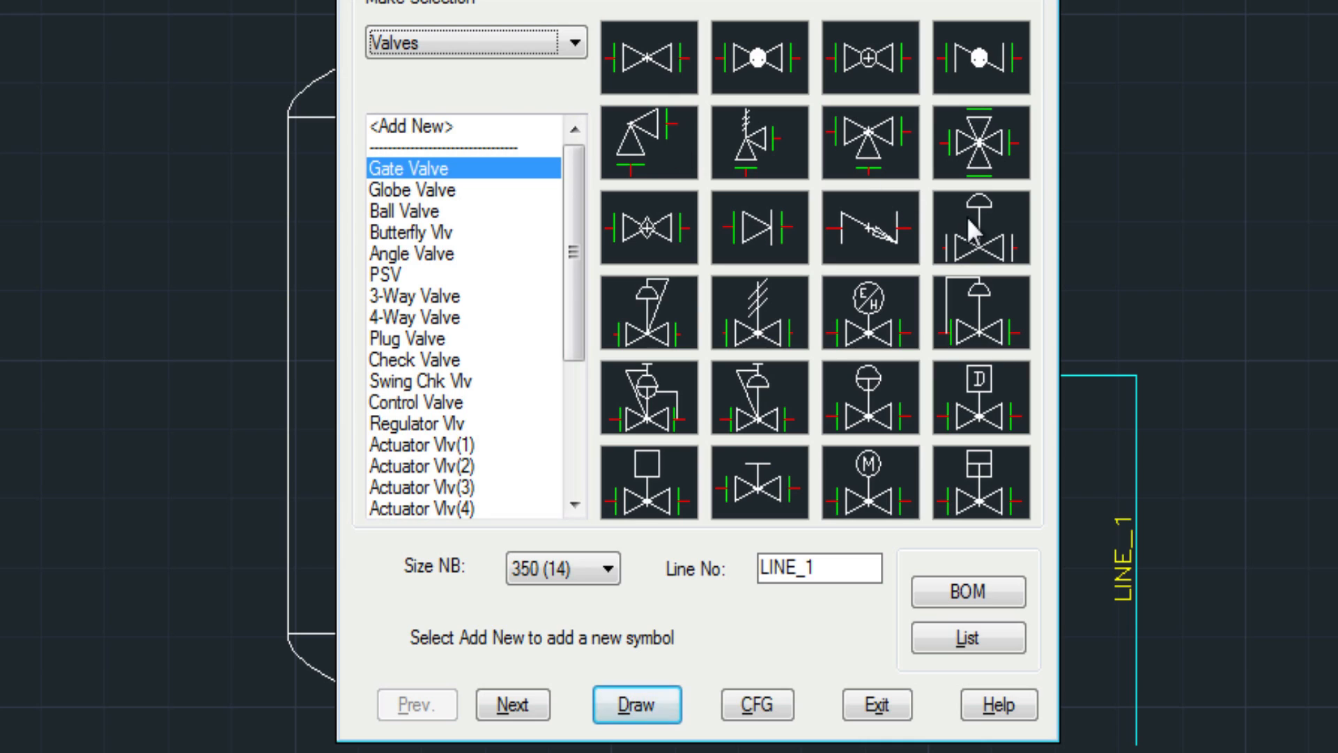
left_click(416, 401)
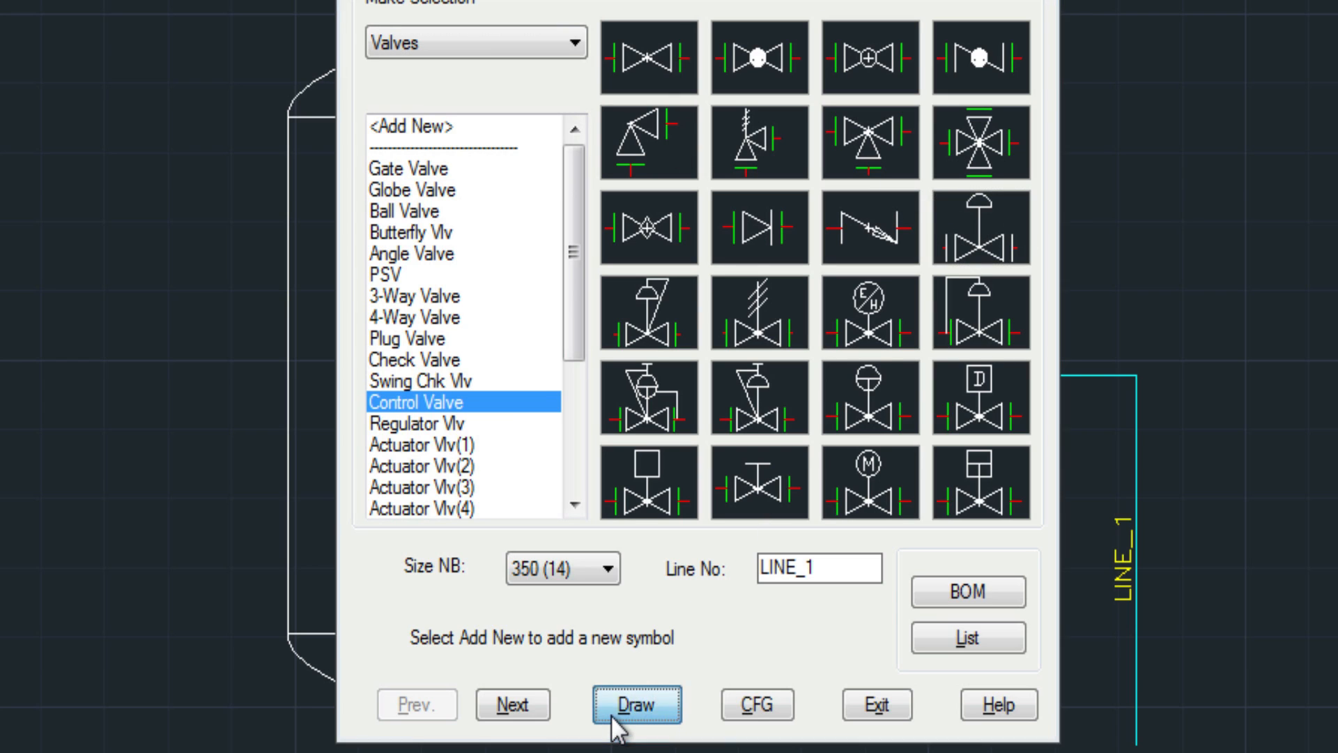
left_click(636, 704)
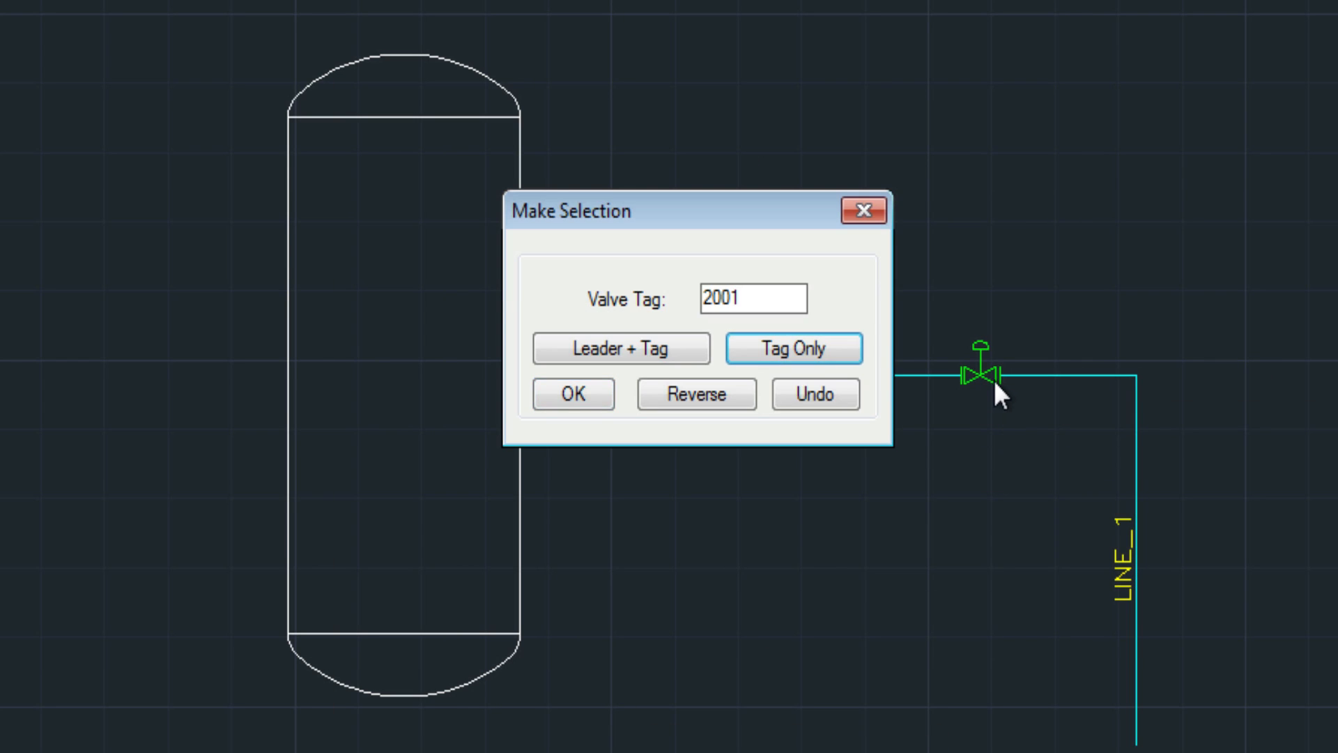
left_click(793, 349)
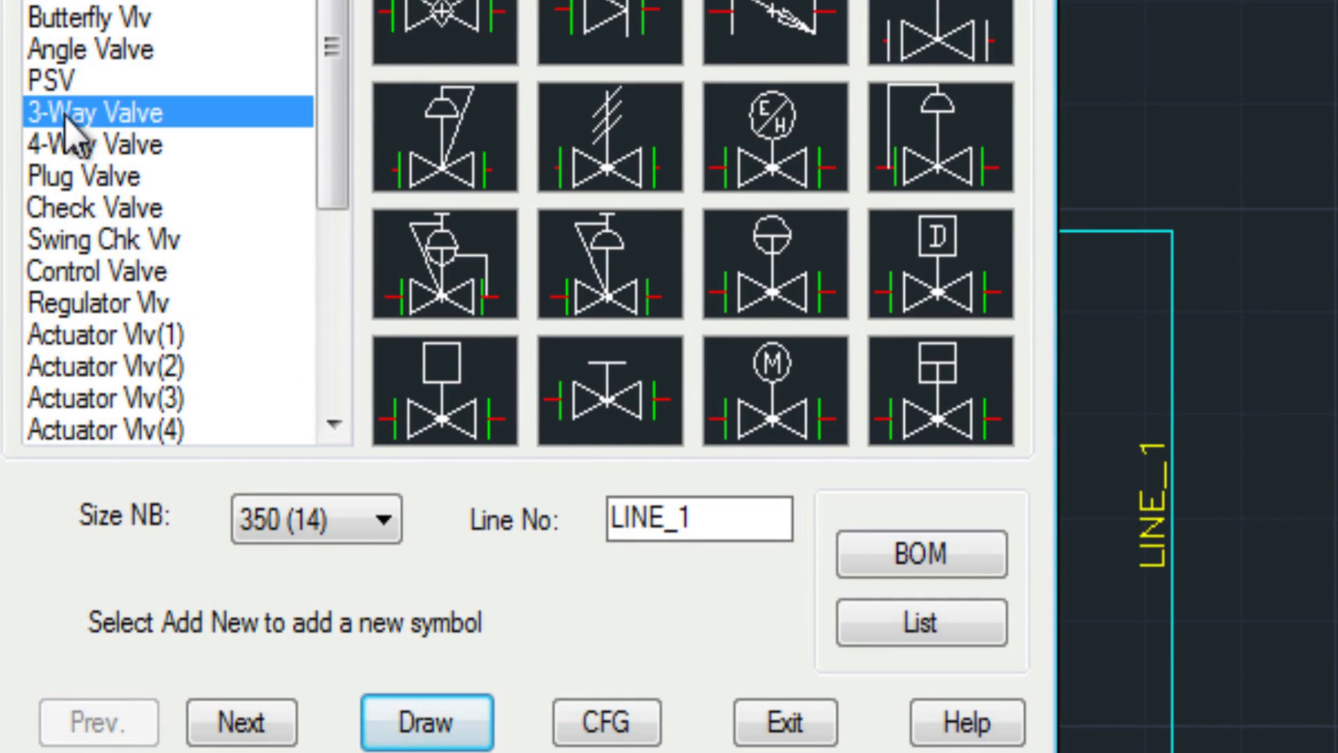
mouse_move(205, 426)
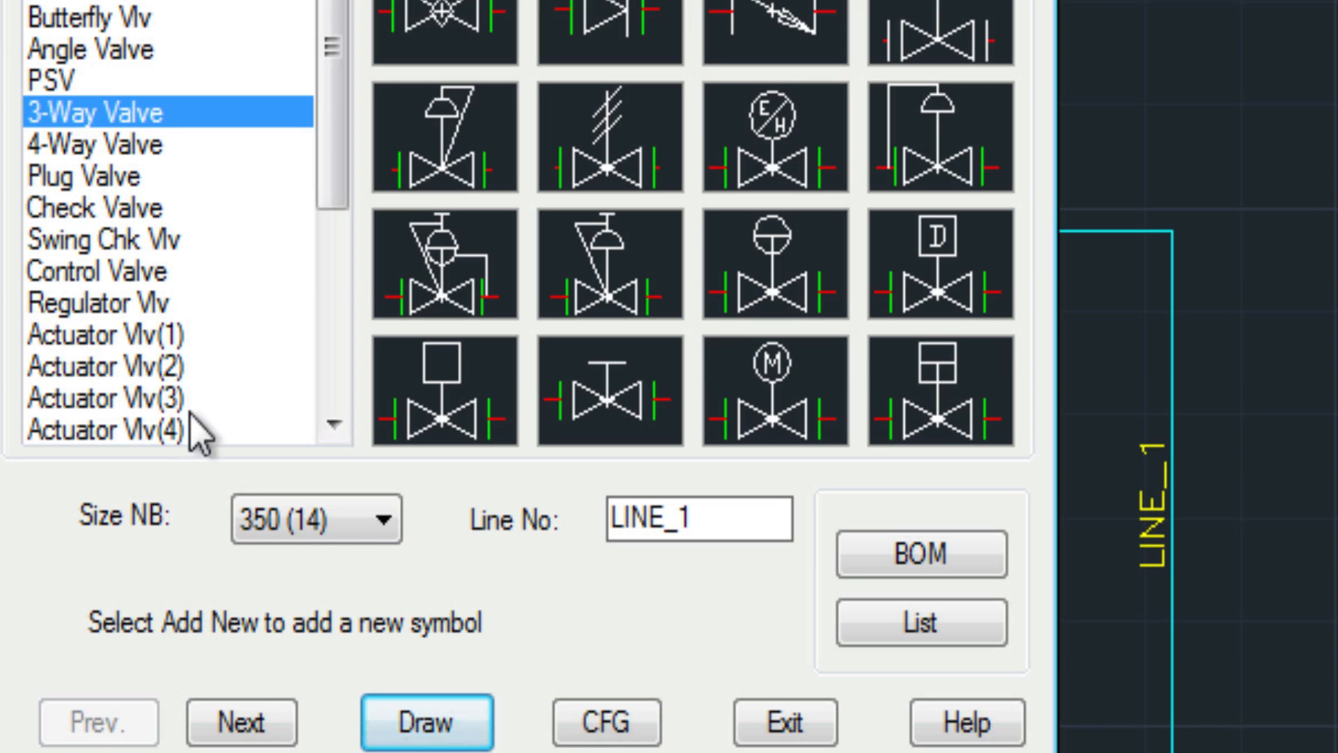
- Place a second valve on the vertical LINE_1 leg, tagged 2002 at 0.0 deg rotation
left_click(426, 720)
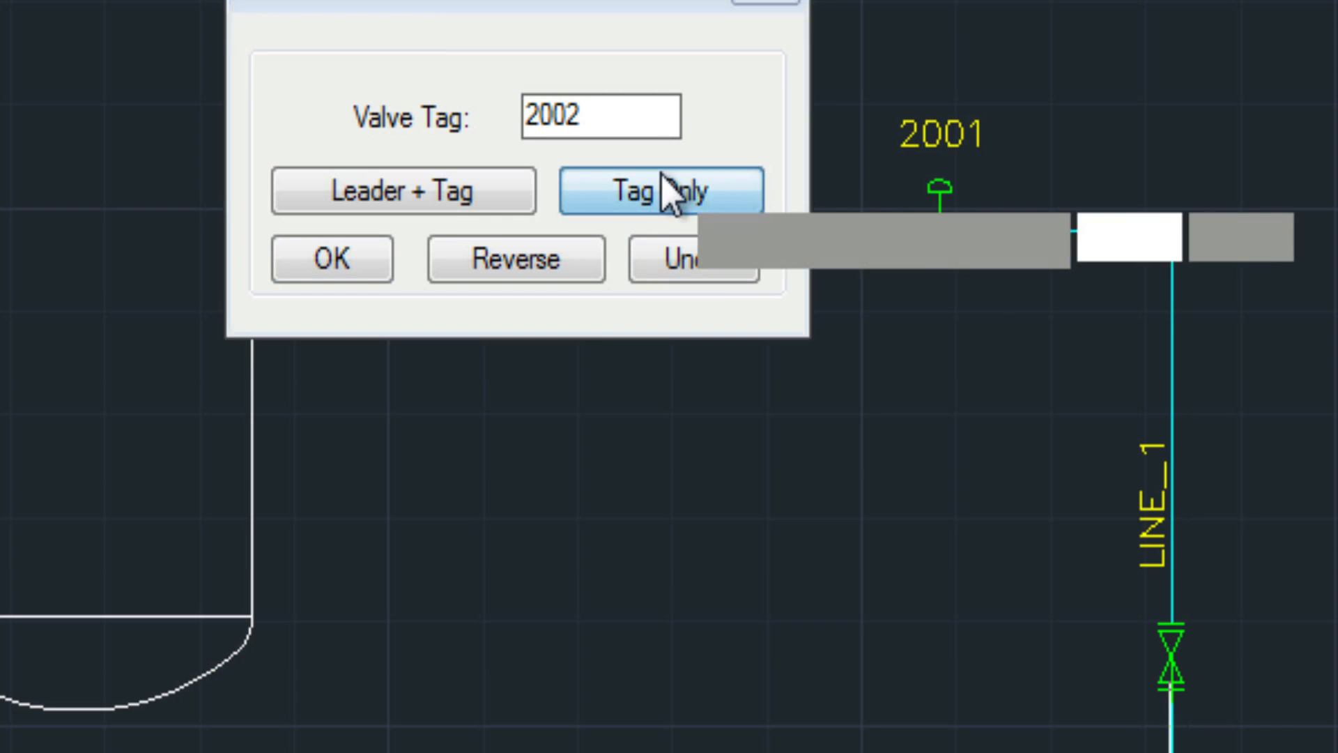
left_click(659, 189)
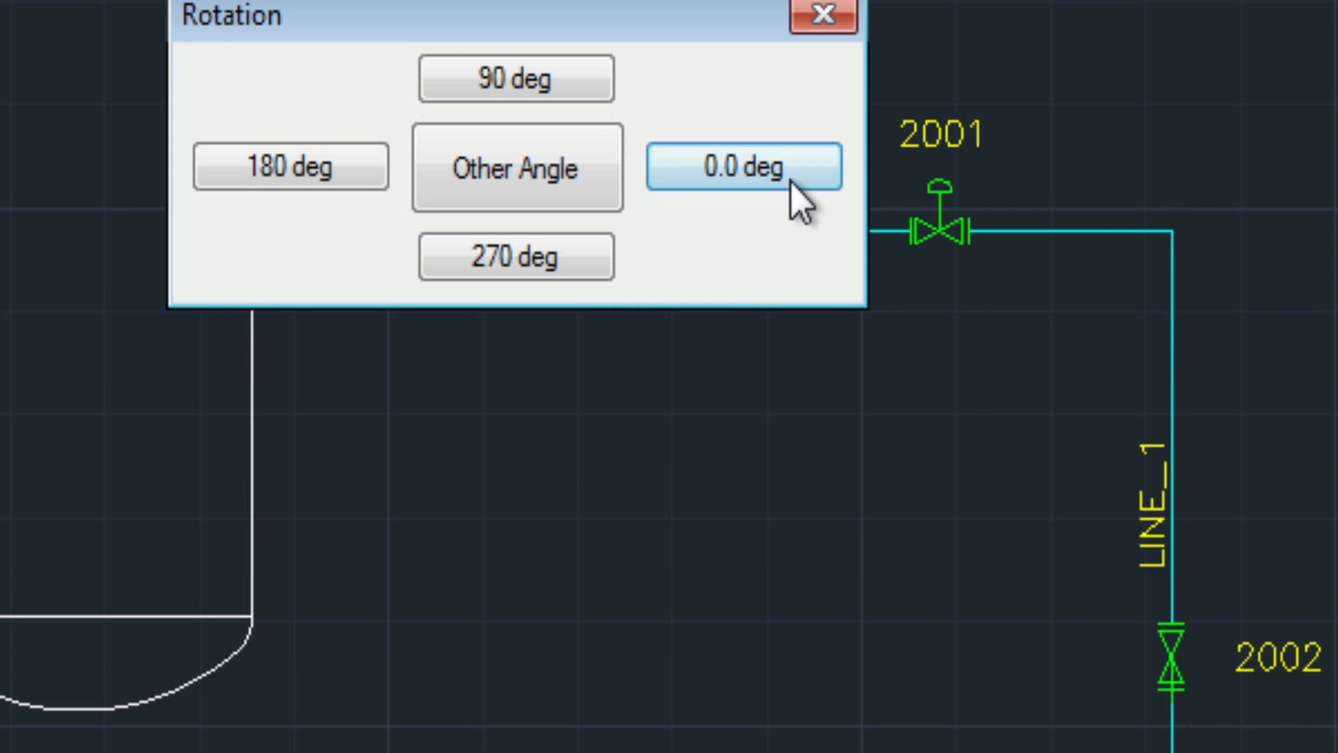
left_click(742, 166)
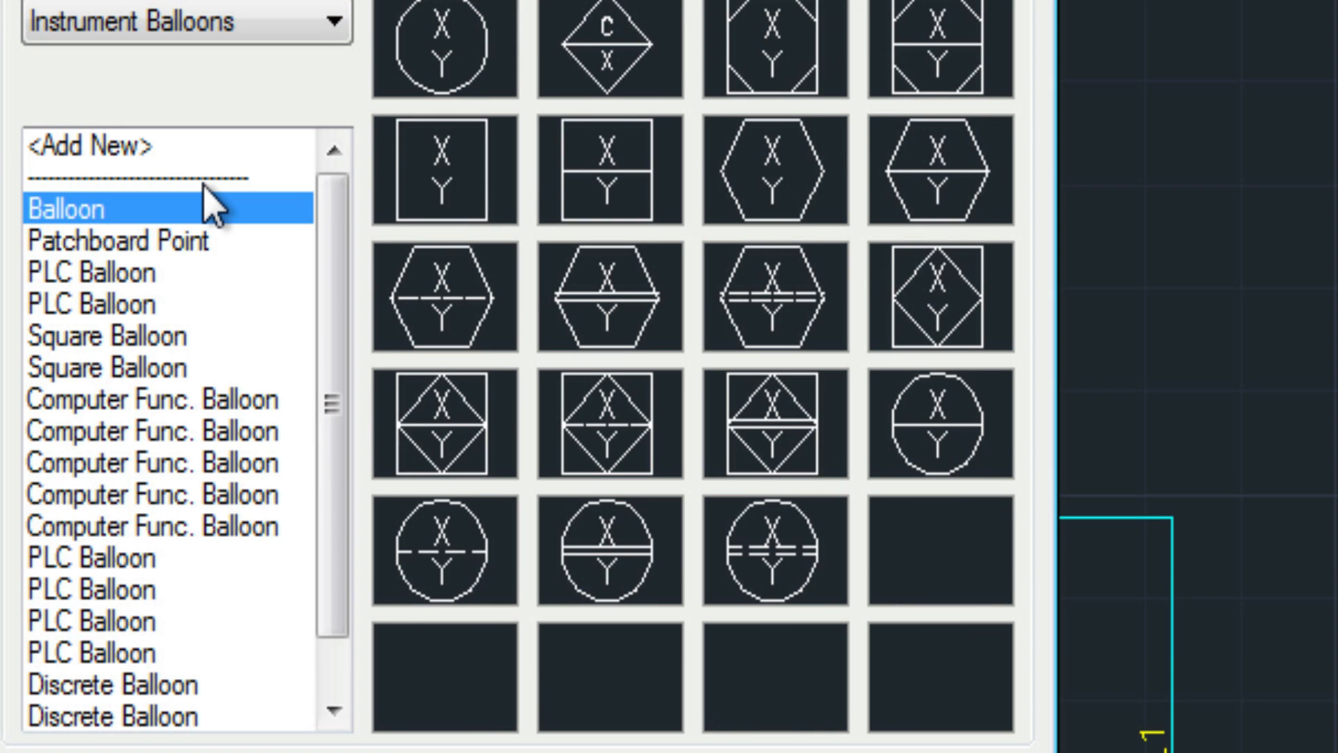
- Place a Discrete Balloon below the pipe with upper and lower labels 123 for LINE_1
left_click(443, 549)
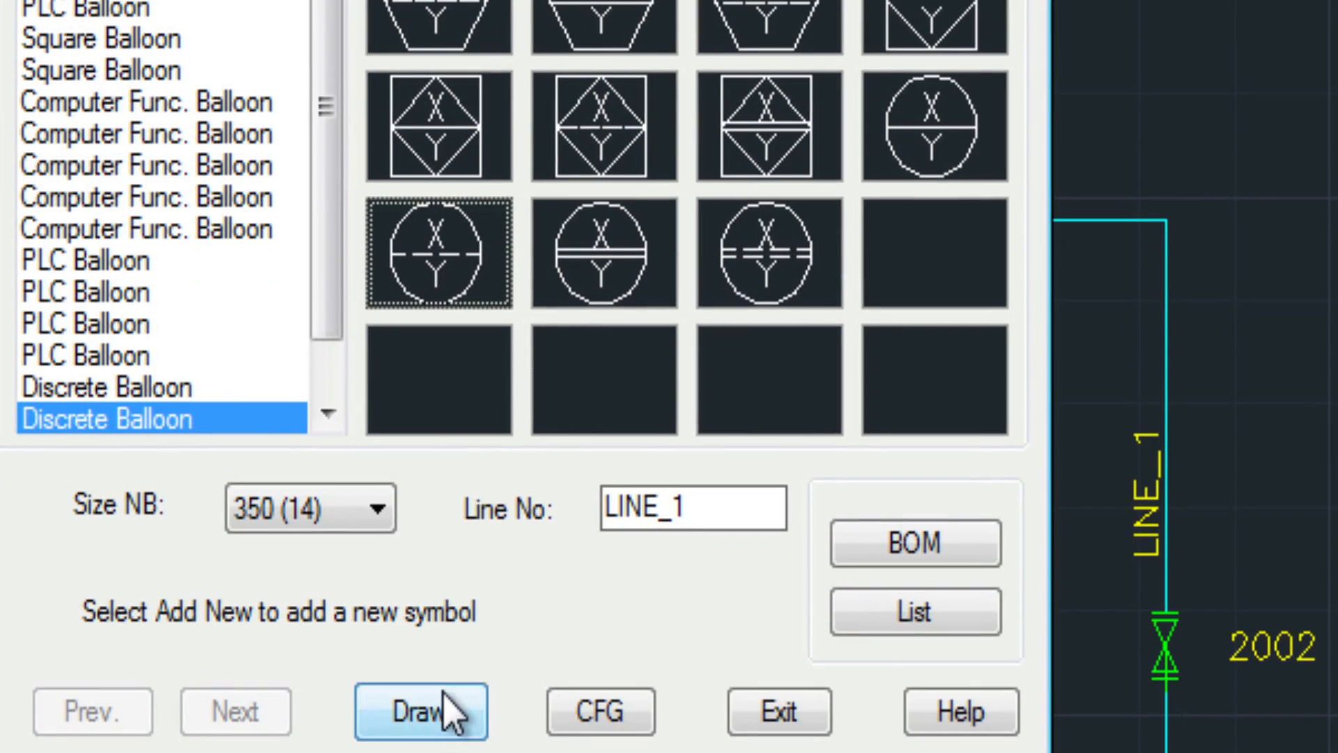
left_click(417, 711)
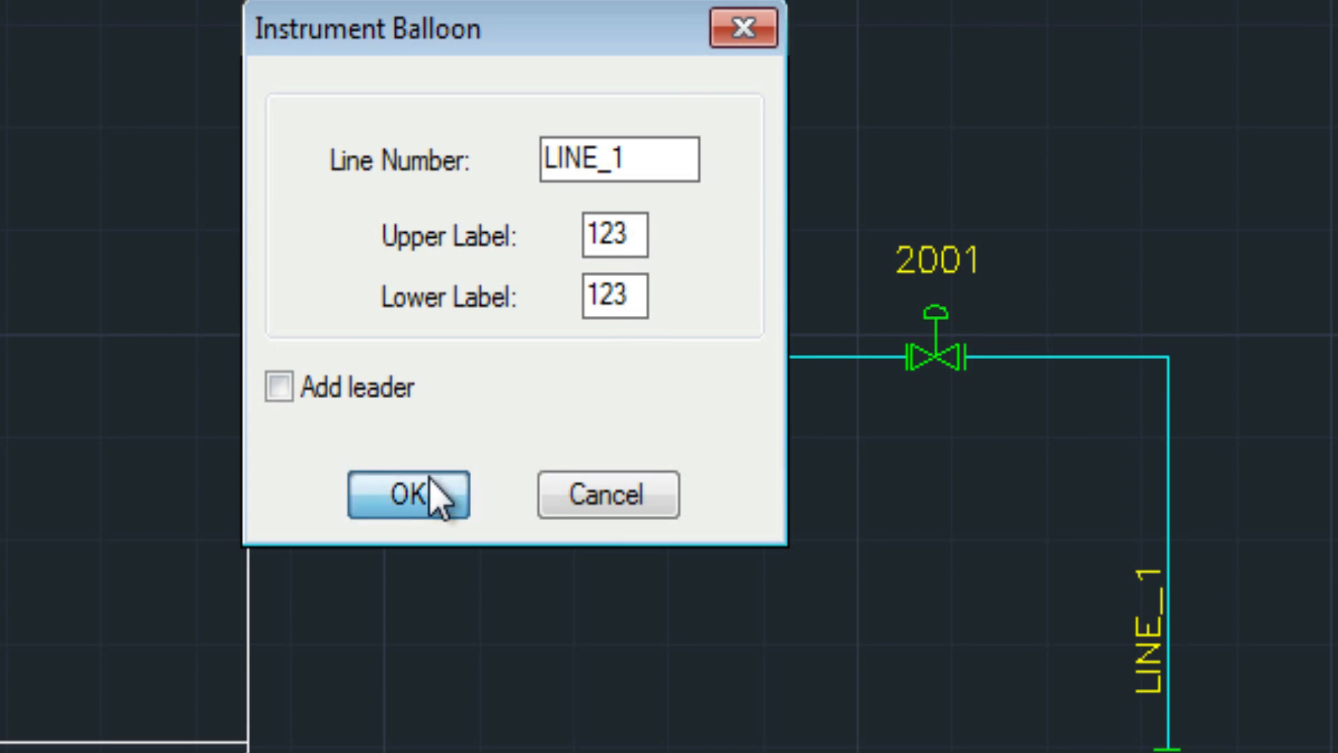
left_click(409, 495)
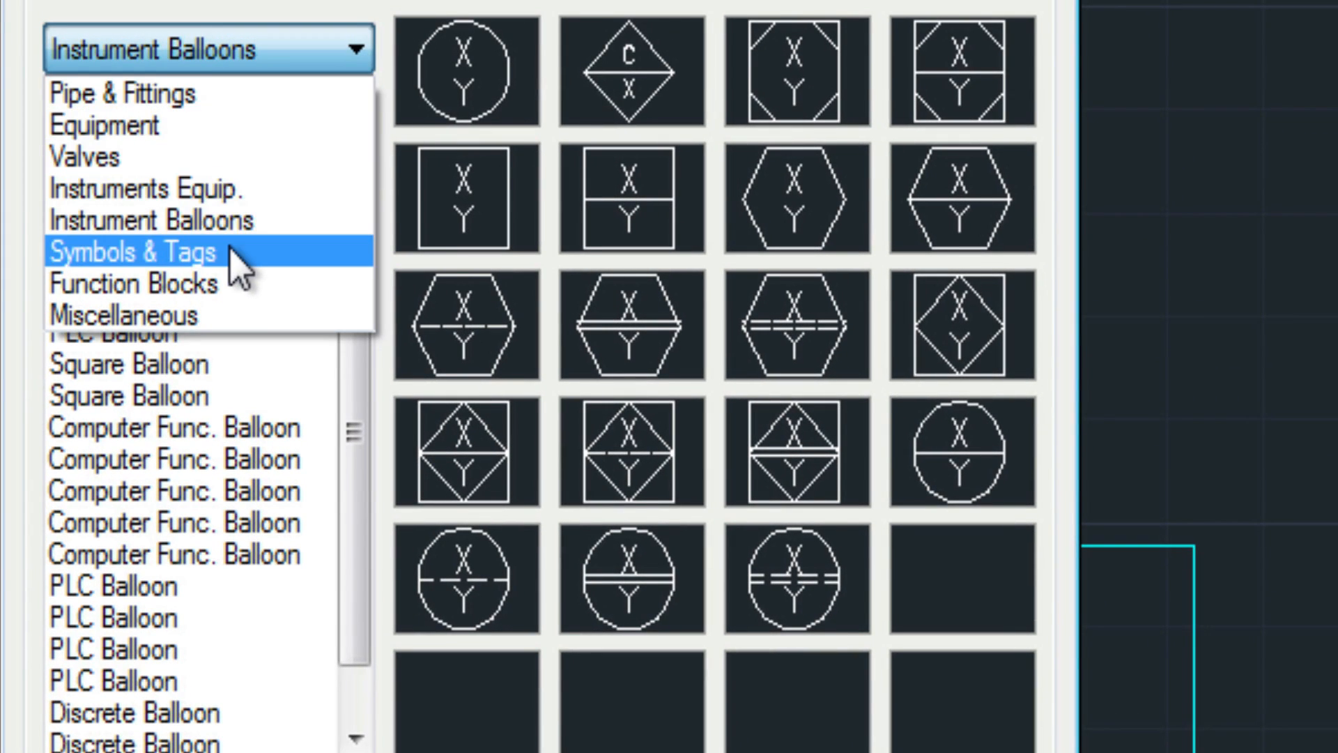
- Place a Large Arrow from the Symbols & Tags category
left_click(134, 252)
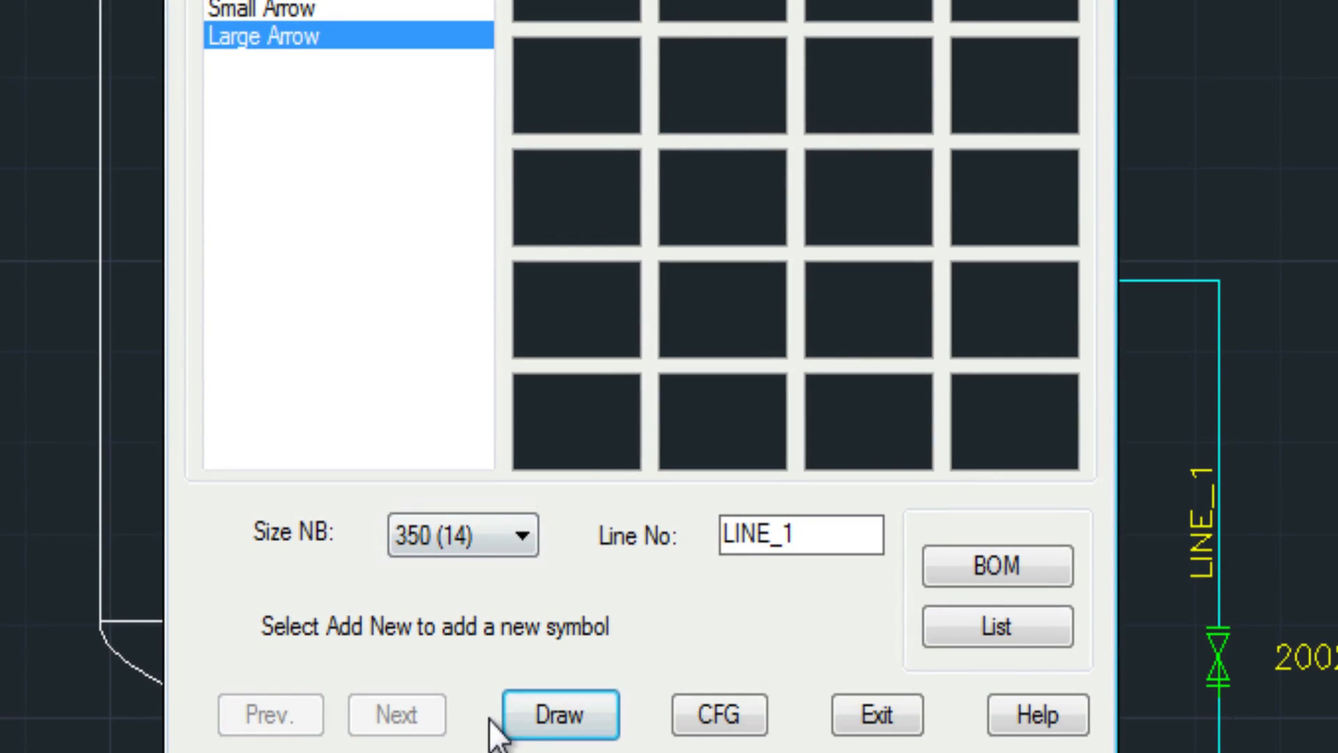
left_click(558, 714)
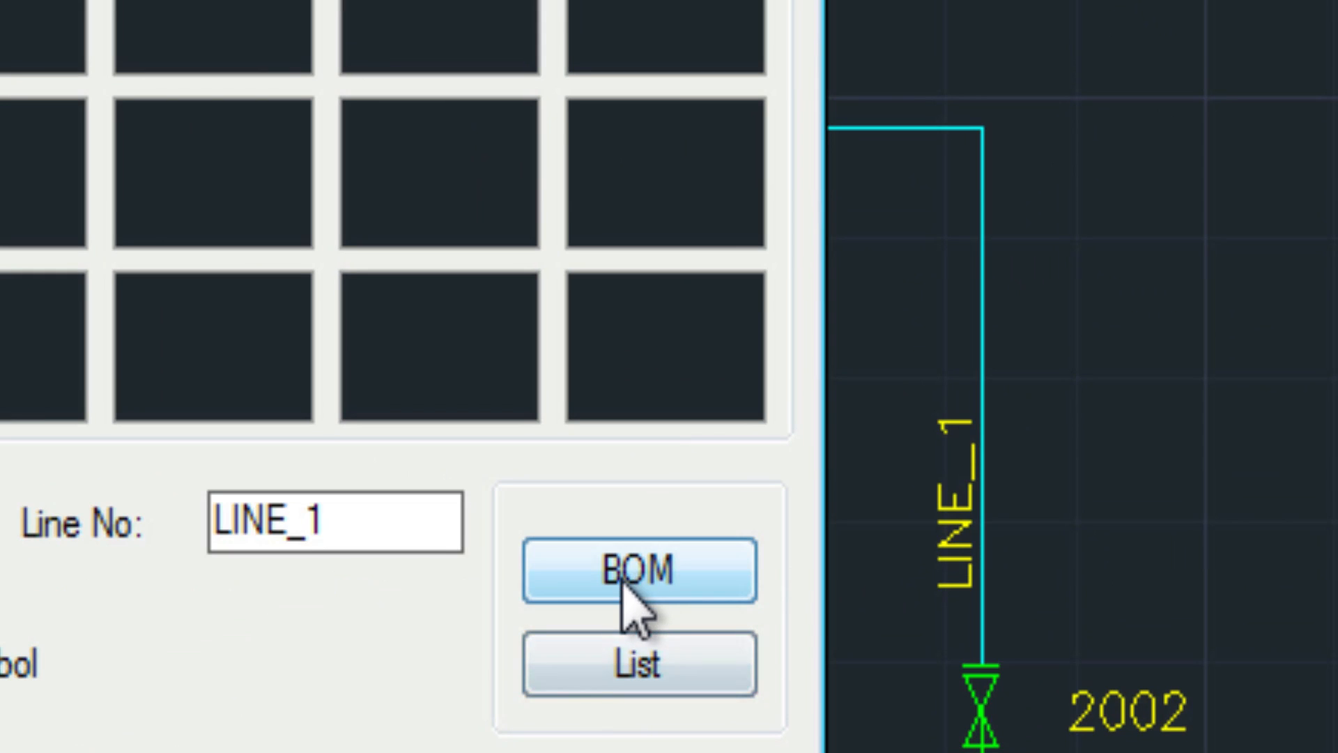
- Apply the Valves BOM settings to produce the bill of materials in the drawing
left_click(633, 569)
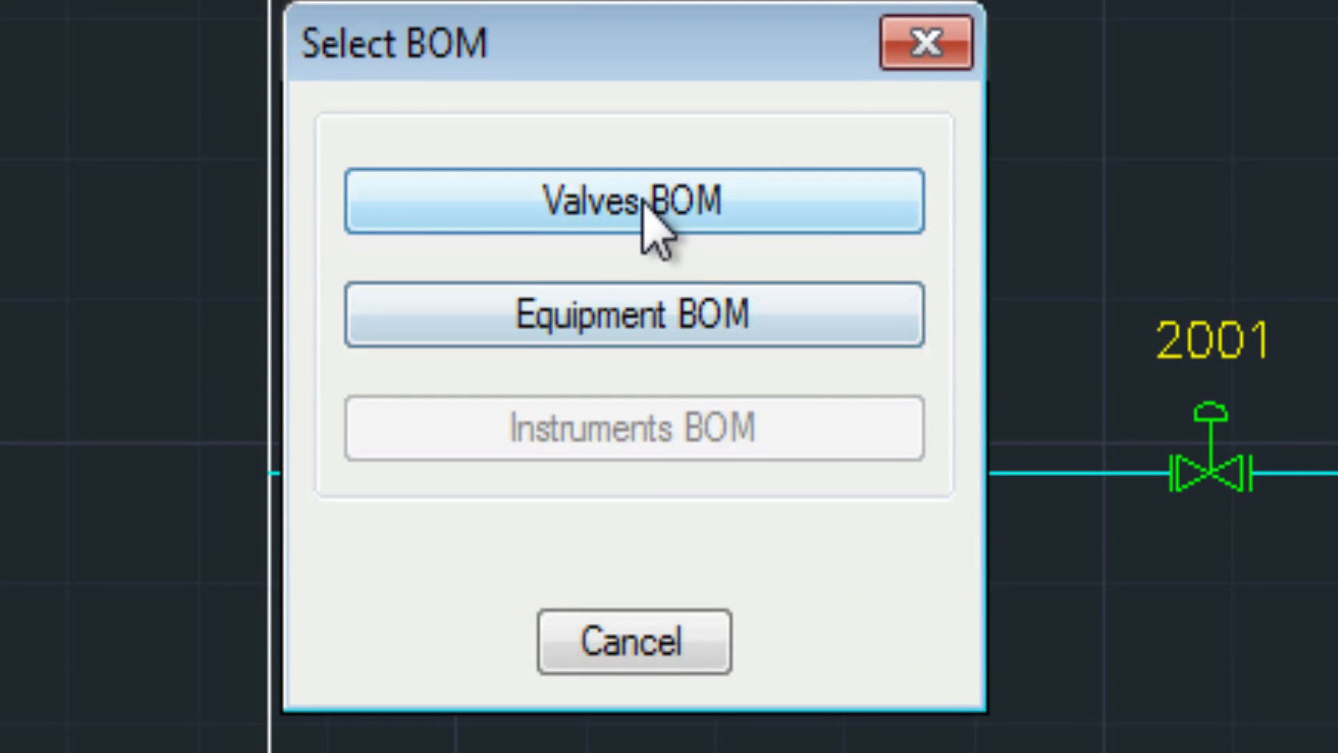
left_click(633, 201)
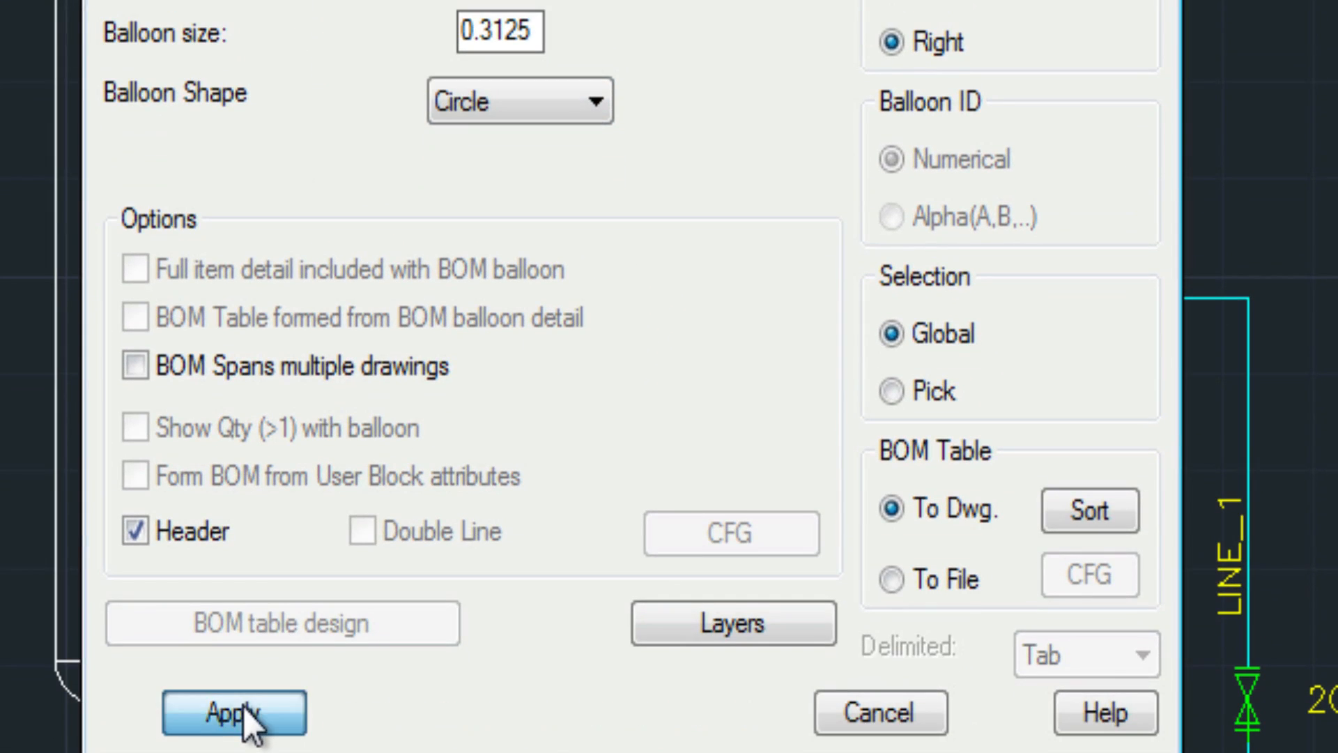
left_click(233, 713)
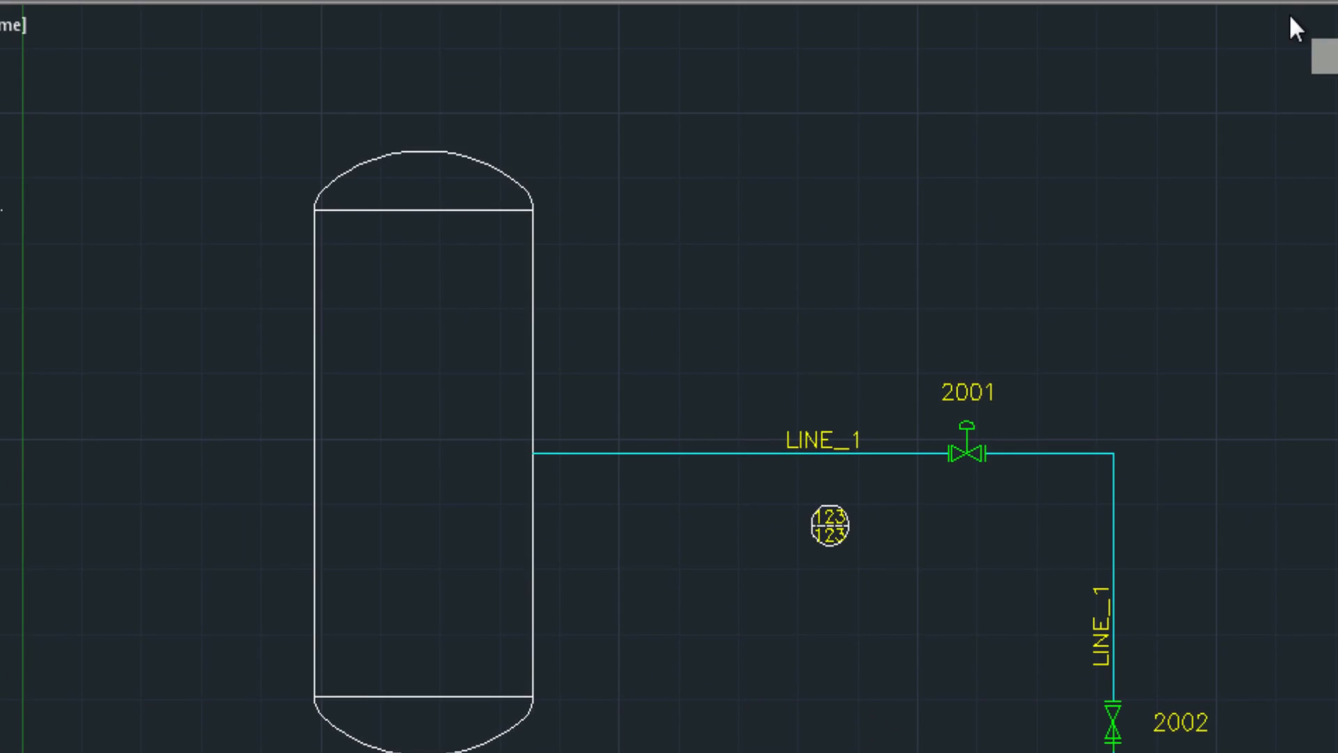